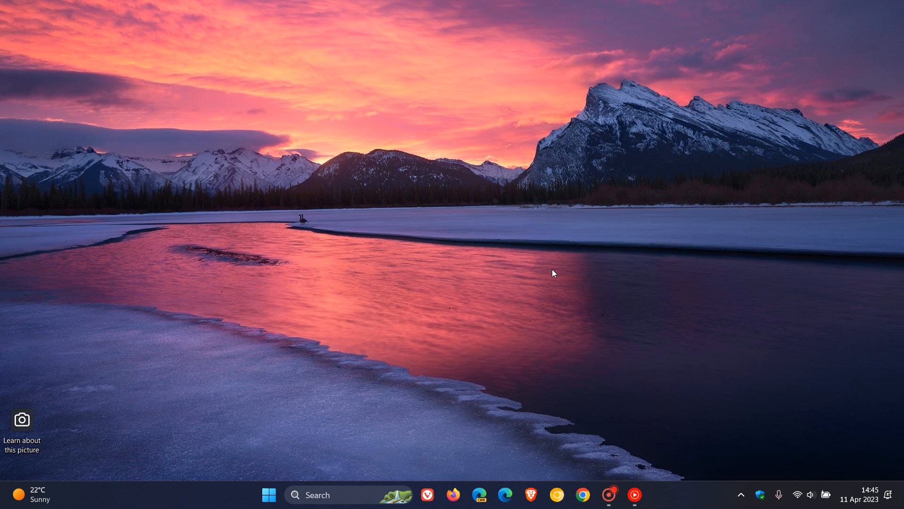
{"action": "mouse_move", "coordinate": [563, 260]}
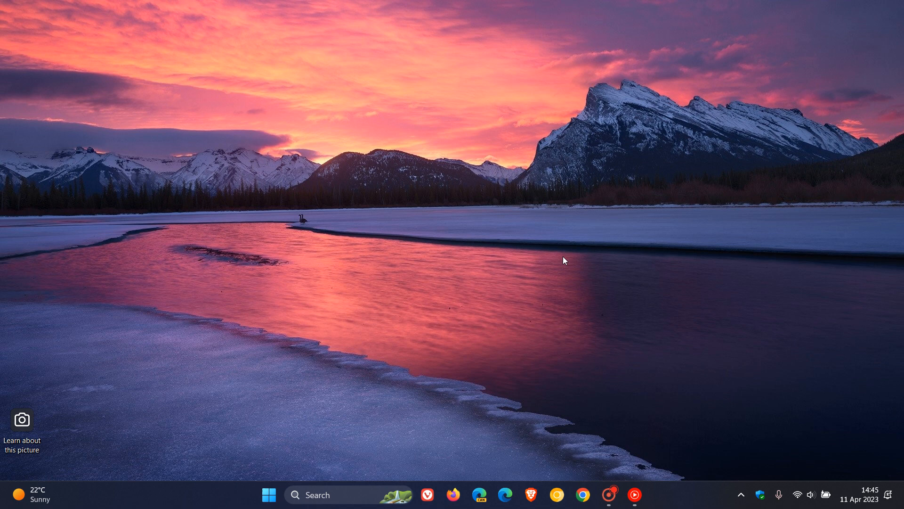
Open the Settings app on its System page from the Start menu
{"action": "left_click", "coordinate": [268, 496]}
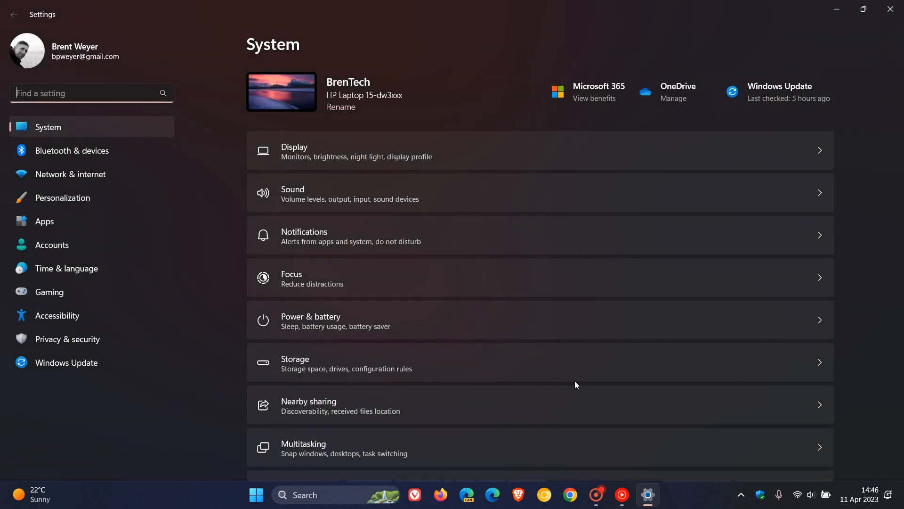
{"action": "mouse_move", "coordinate": [78, 321]}
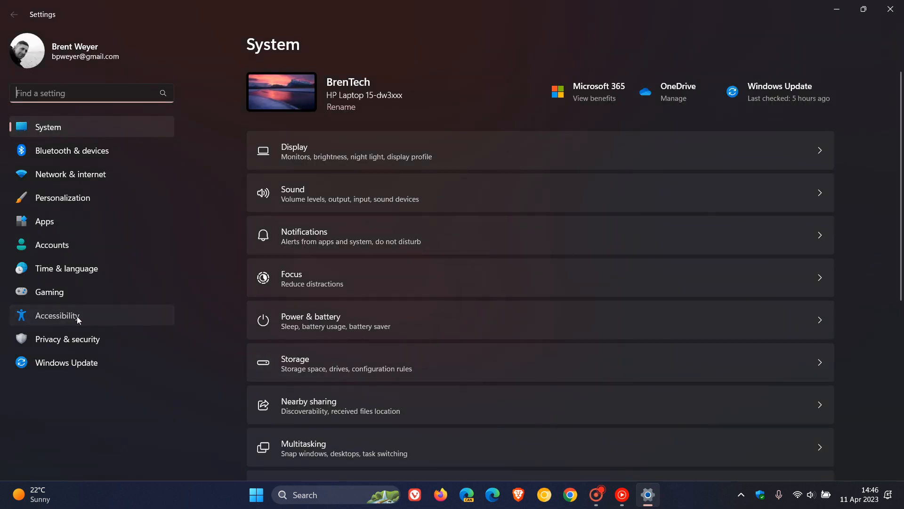
In Accessibility > Keyboard, switch 'Use the Print screen button to open screen snipping' On and minimize Settings
{"action": "left_click", "coordinate": [56, 315]}
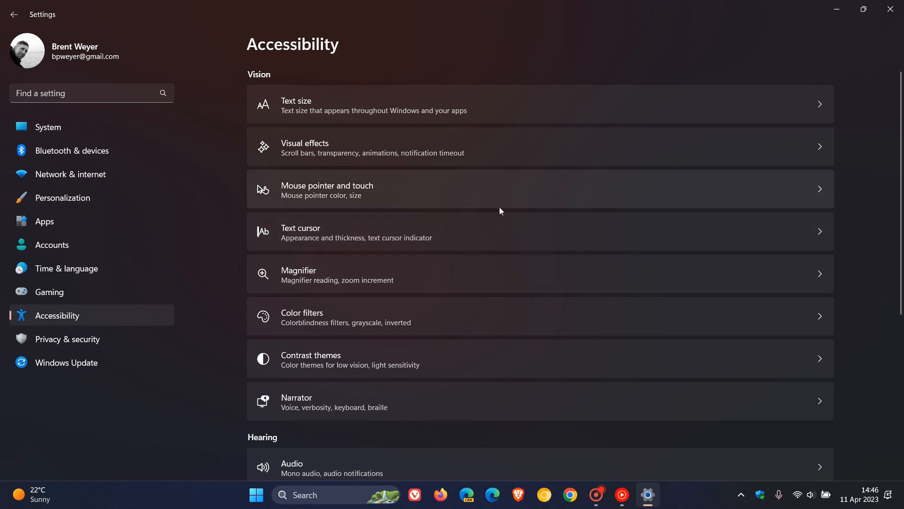
{"action": "scroll", "scroll_direction": "down", "scroll_amount": 3}
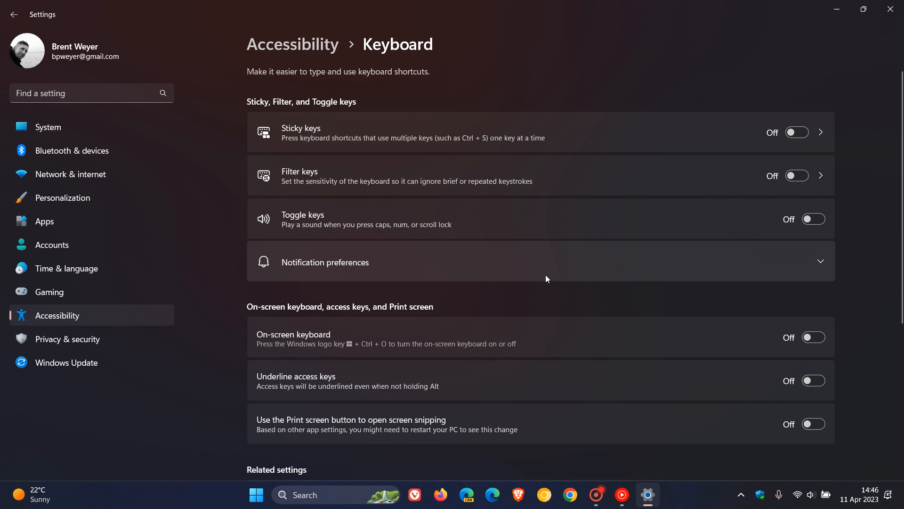
{"action": "scroll", "scroll_direction": "down", "scroll_amount": 3}
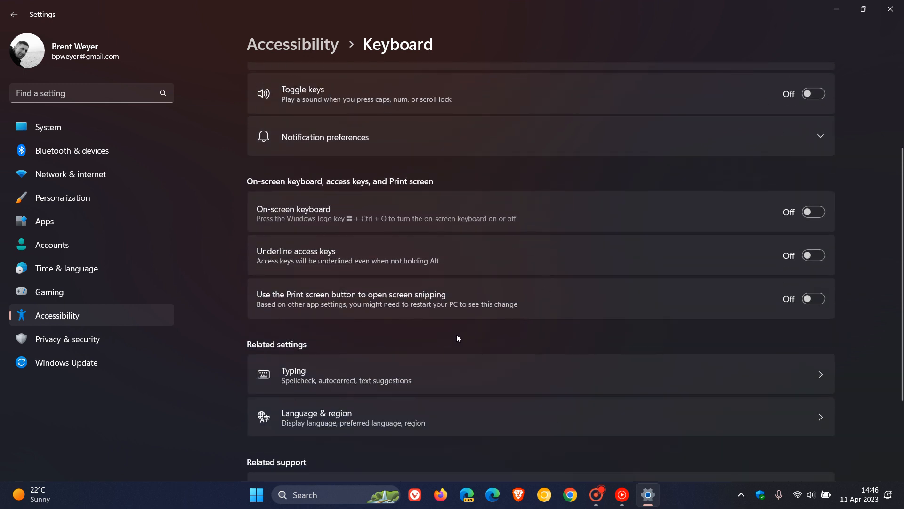
{"action": "mouse_move", "coordinate": [378, 309]}
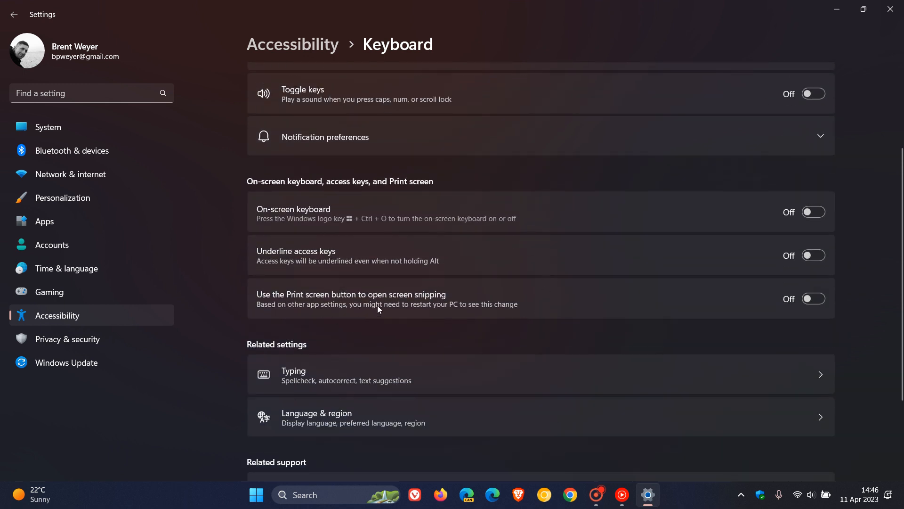
{"action": "mouse_move", "coordinate": [737, 339]}
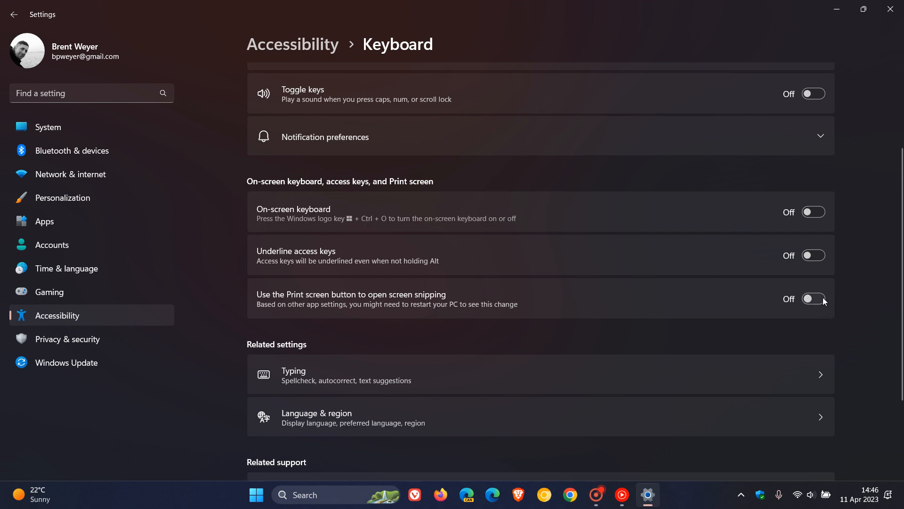
{"action": "left_click", "coordinate": [814, 299]}
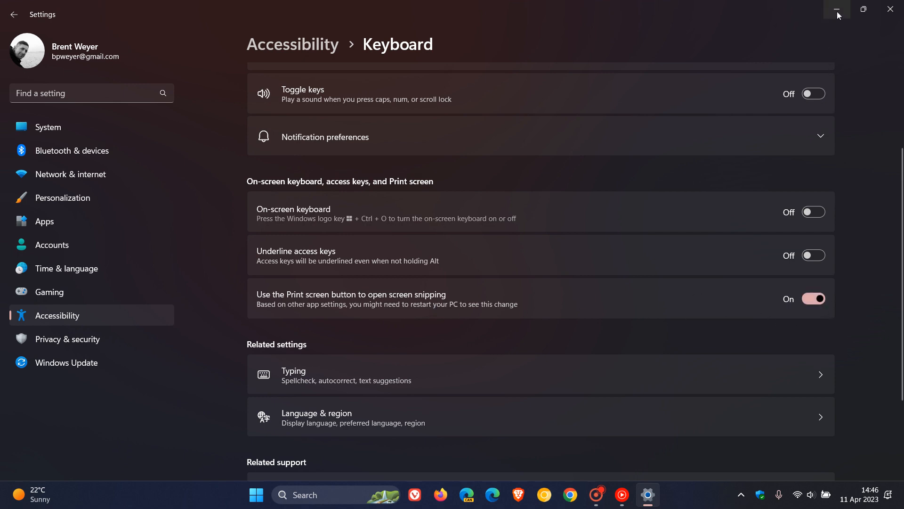
{"action": "left_click", "coordinate": [836, 8]}
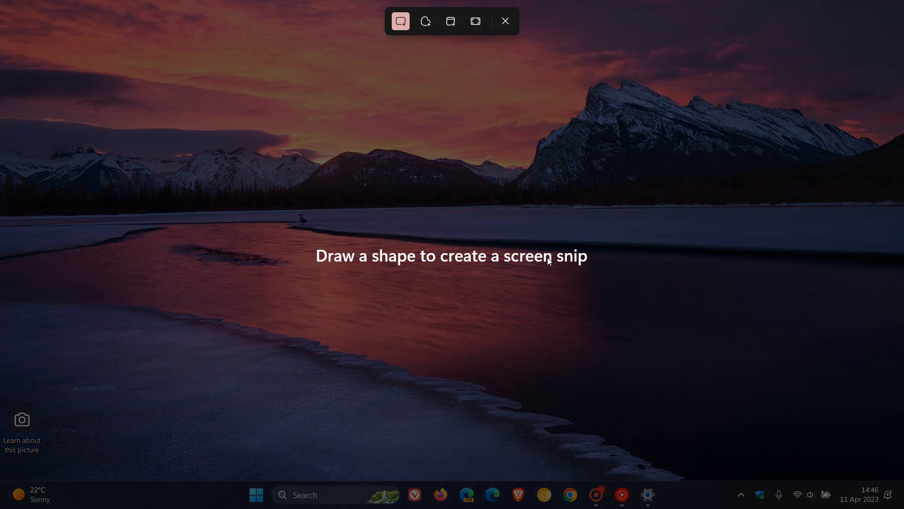
{"action": "mouse_move", "coordinate": [406, 40]}
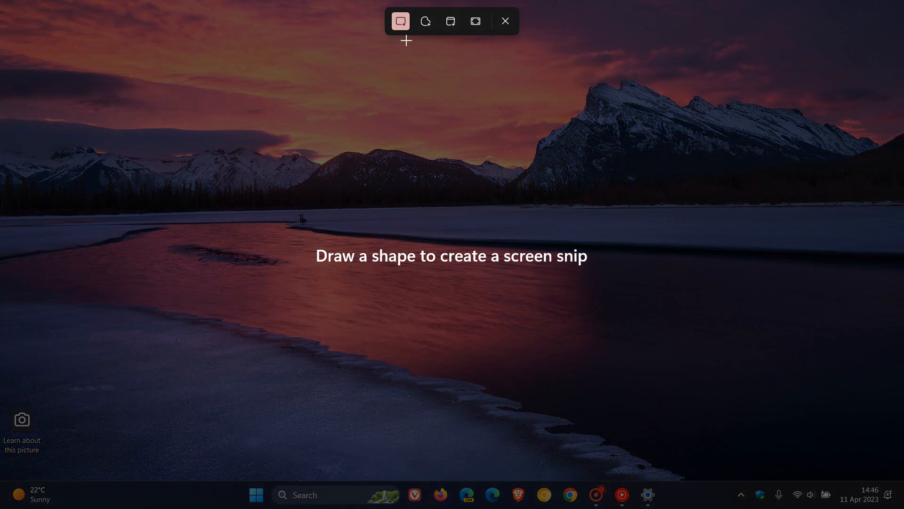
{"action": "mouse_move", "coordinate": [466, 64]}
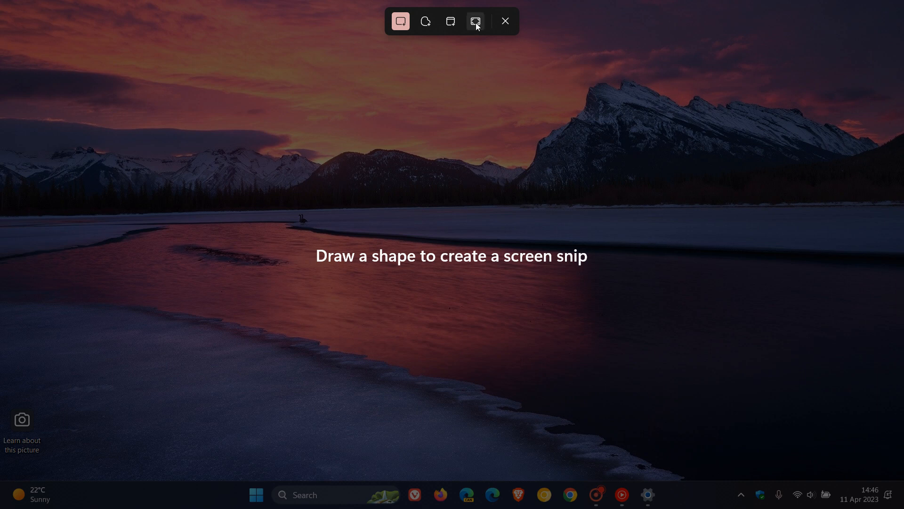
Capture a full-screen snip of the desktop and open it from the notification
{"action": "left_click", "coordinate": [505, 21]}
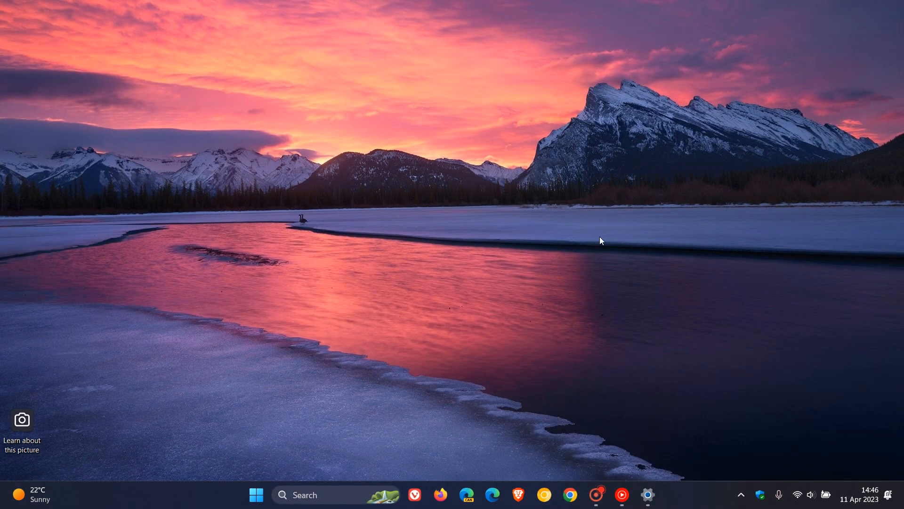
{"action": "mouse_move", "coordinate": [857, 360]}
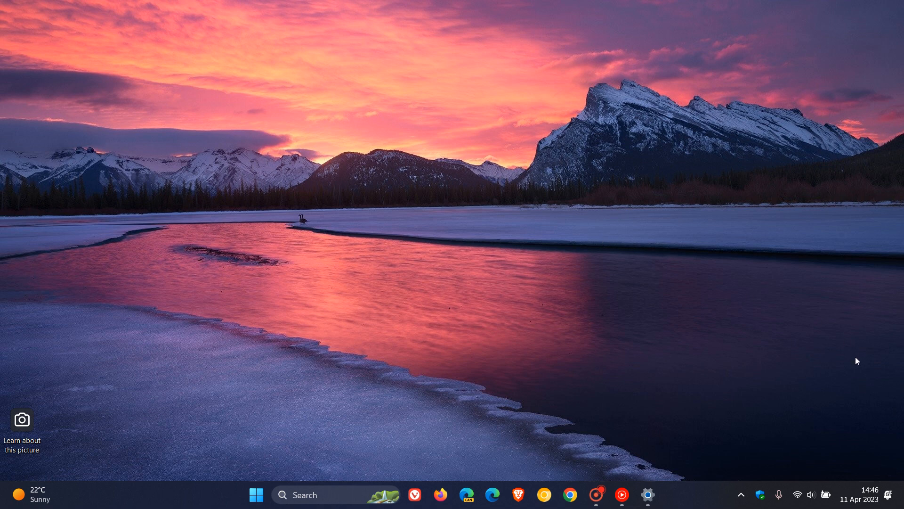
{"action": "left_click", "coordinate": [869, 494]}
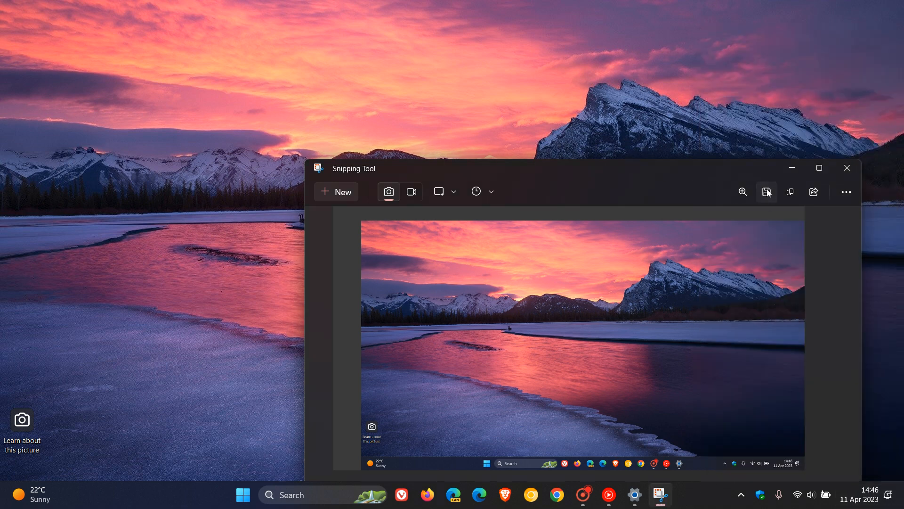
{"action": "left_click", "coordinate": [767, 192]}
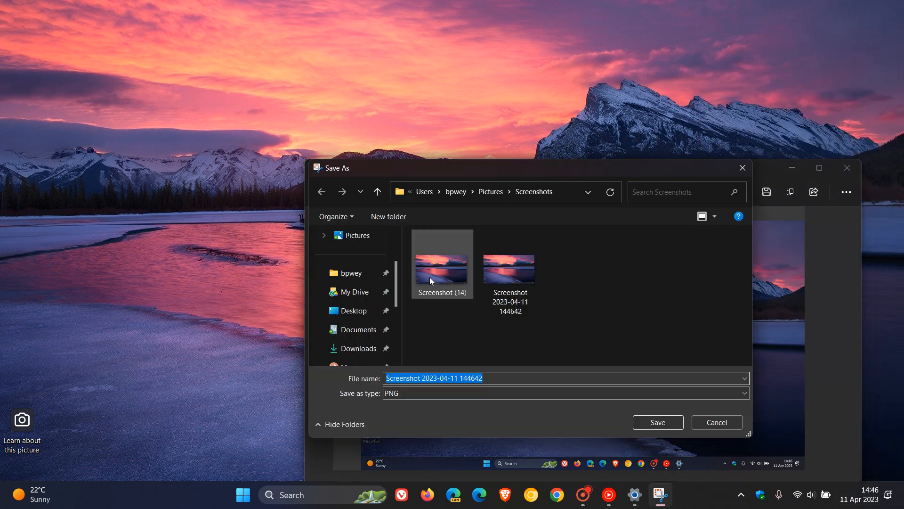
{"action": "mouse_move", "coordinate": [450, 273]}
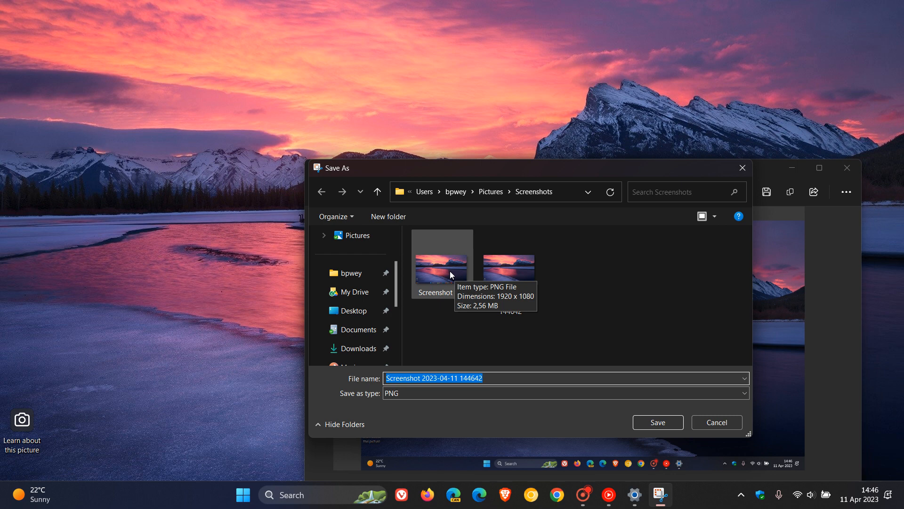
{"action": "mouse_move", "coordinate": [650, 392]}
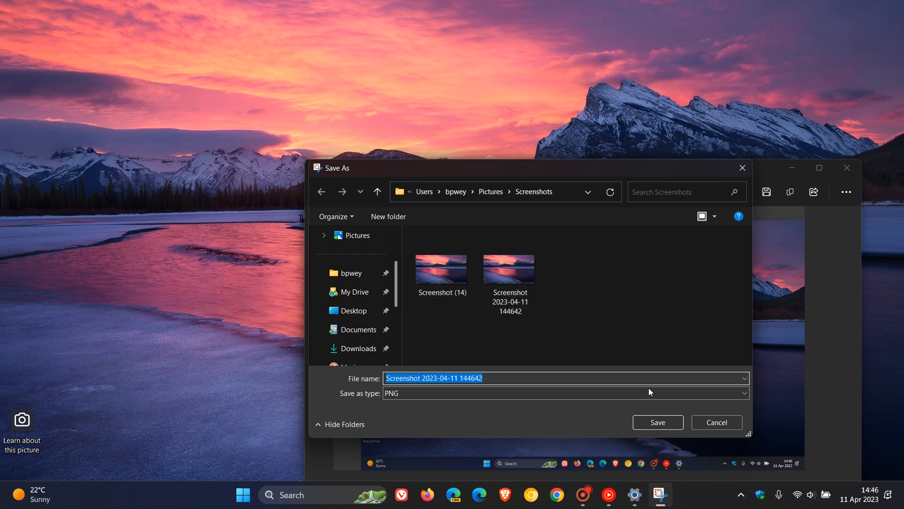
{"action": "left_click", "coordinate": [658, 422]}
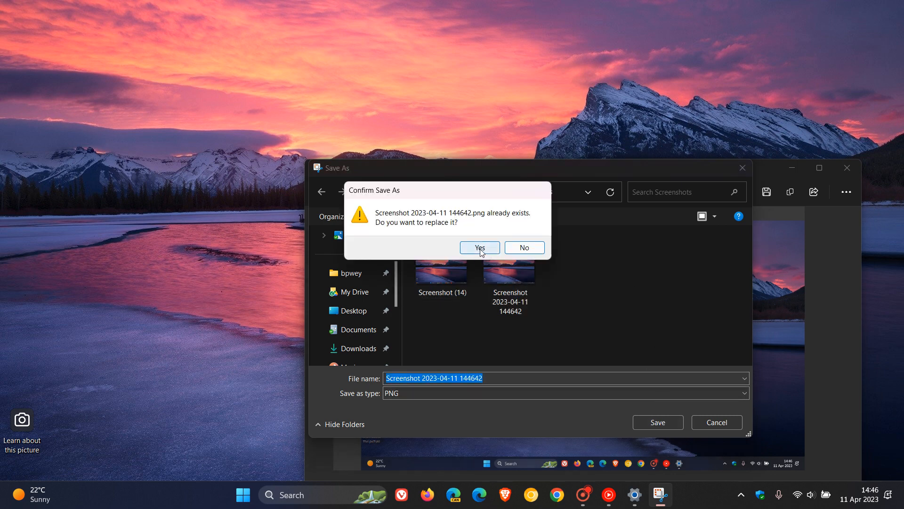
{"action": "left_click", "coordinate": [479, 247]}
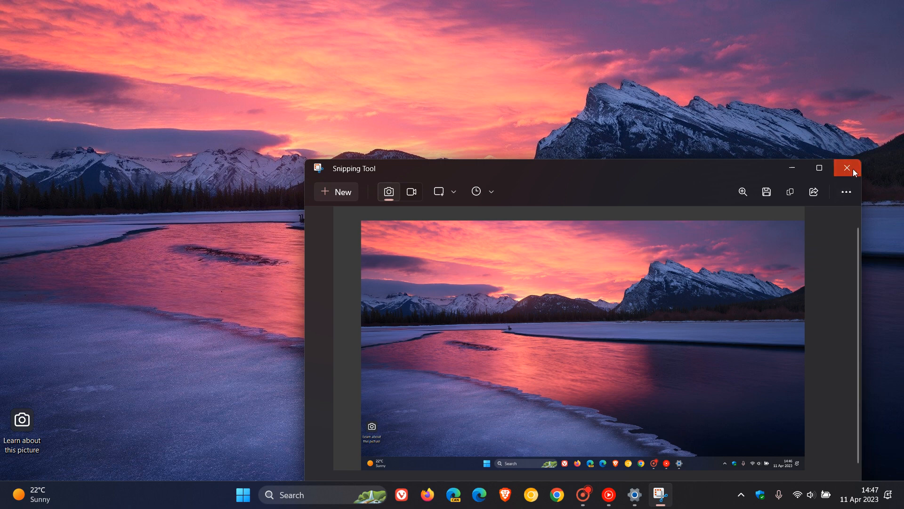
{"action": "left_click", "coordinate": [846, 168]}
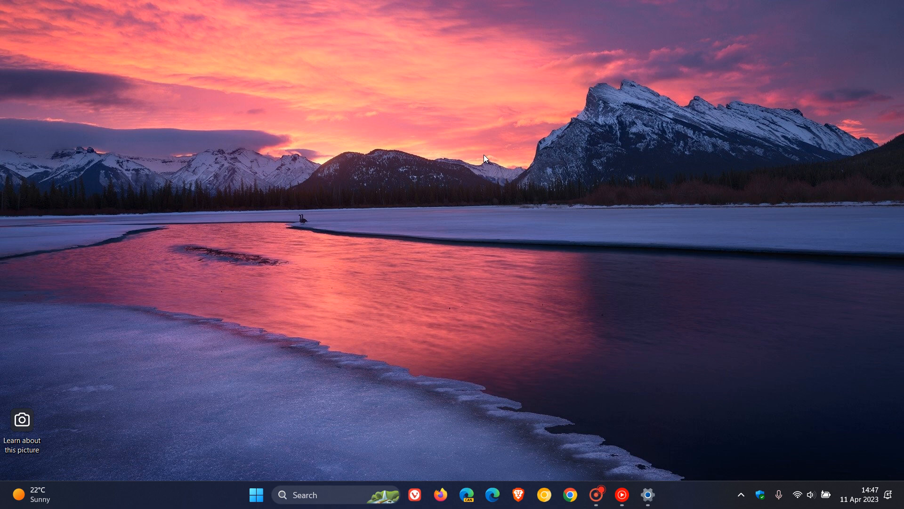
{"action": "mouse_move", "coordinate": [407, 252]}
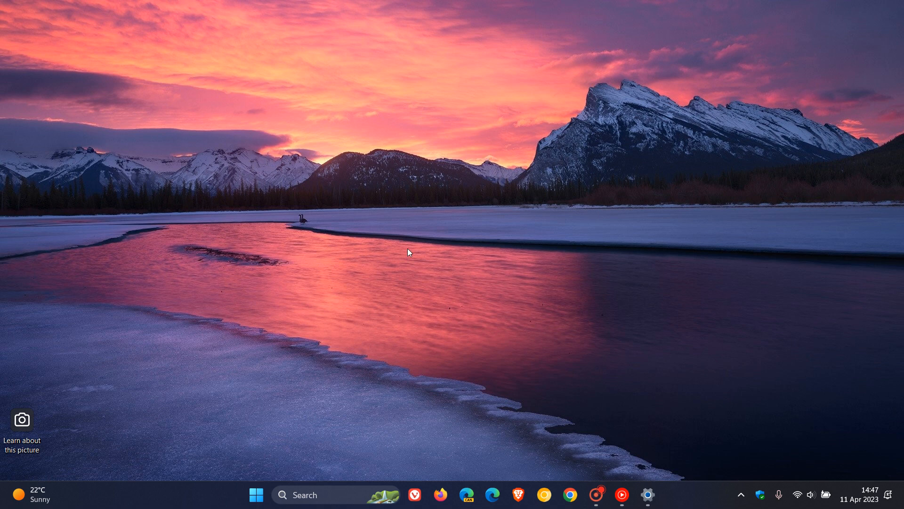
{"action": "mouse_move", "coordinate": [514, 222]}
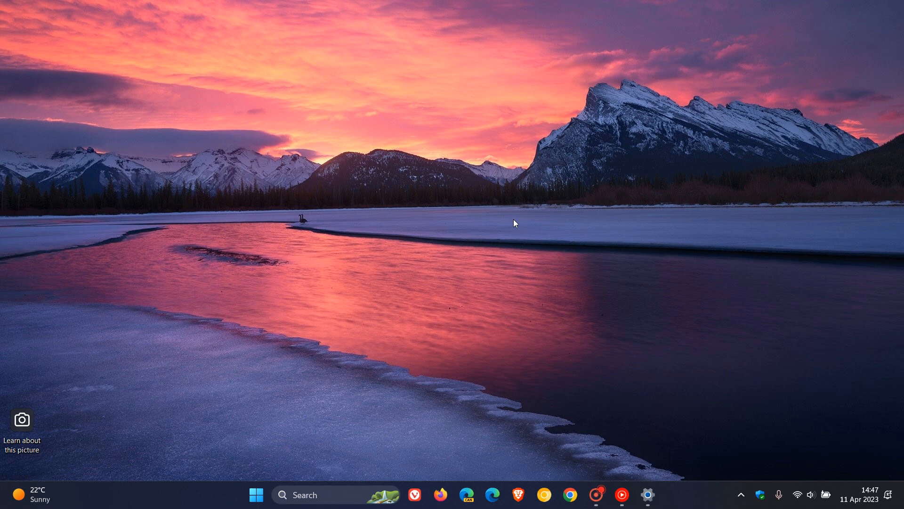
{"action": "mouse_move", "coordinate": [650, 494]}
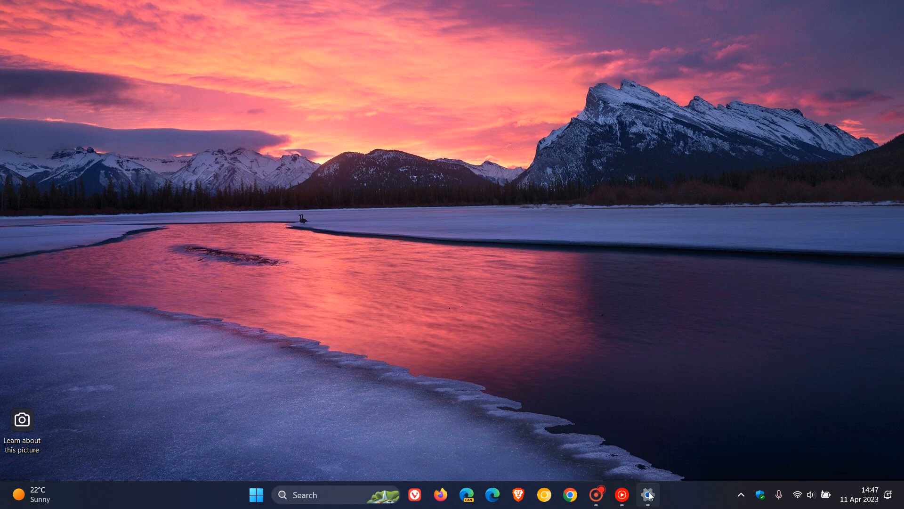
Restore Settings from the taskbar to the Keyboard page with the Print screen toggle On
{"action": "left_click", "coordinate": [647, 494]}
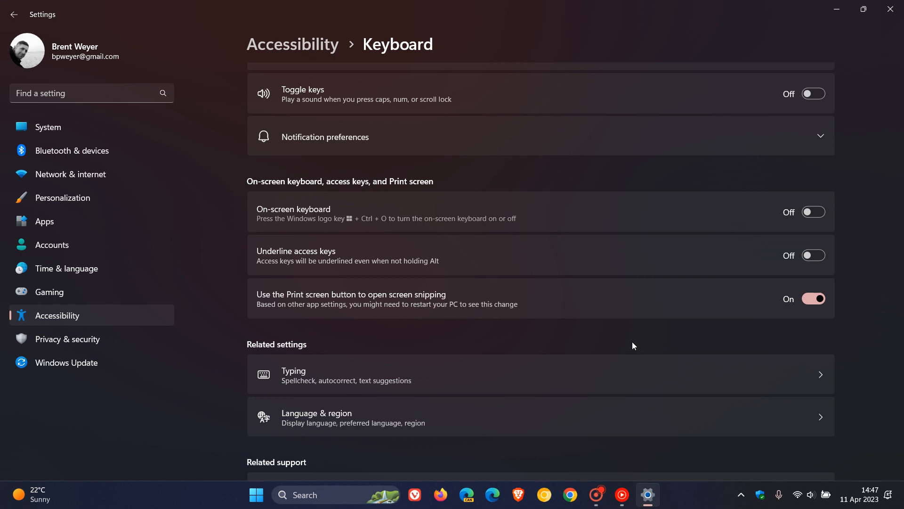
{"action": "mouse_move", "coordinate": [305, 308]}
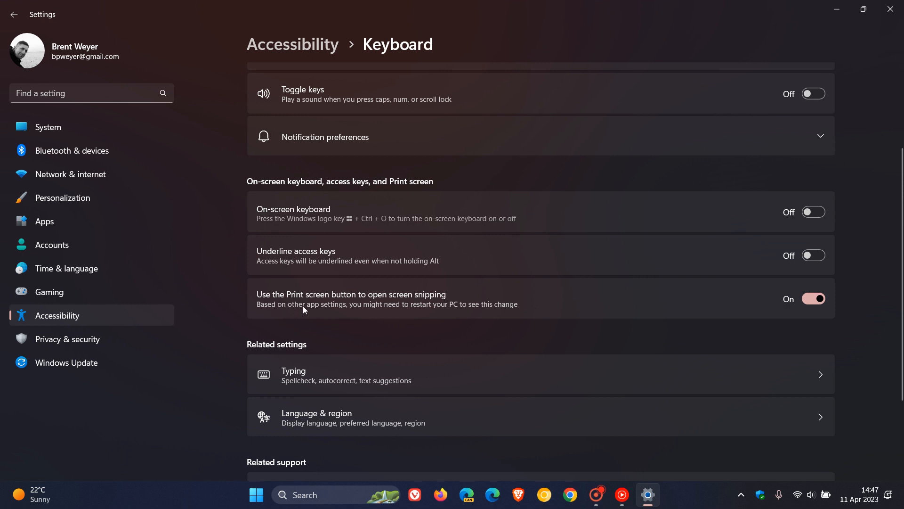
{"action": "mouse_move", "coordinate": [429, 303]}
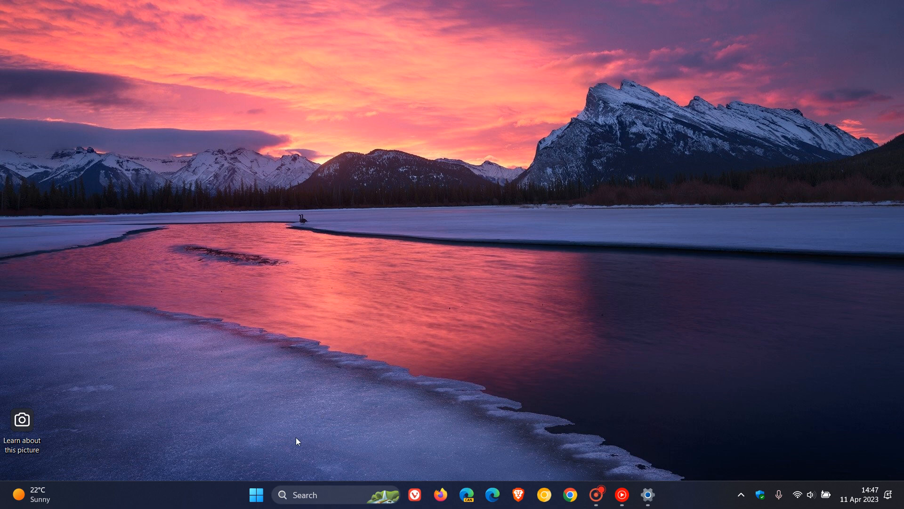
{"action": "mouse_move", "coordinate": [416, 336]}
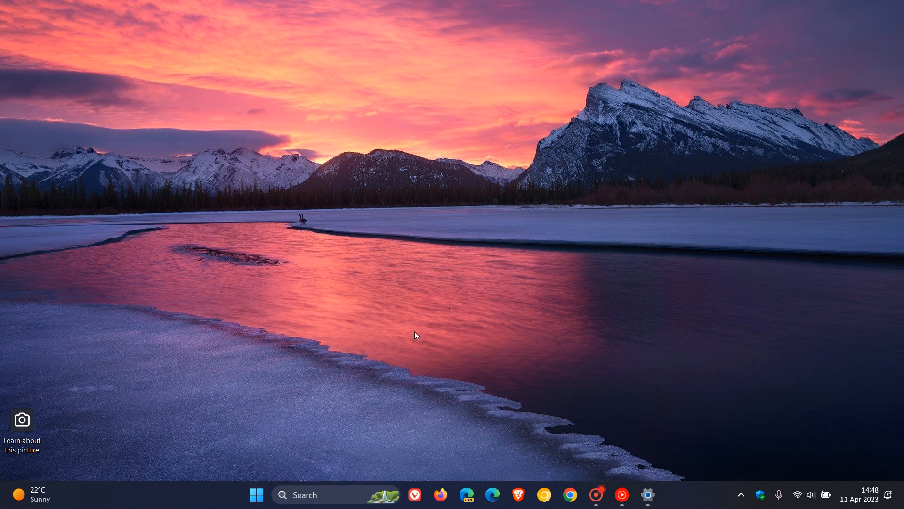
{"action": "mouse_move", "coordinate": [254, 469]}
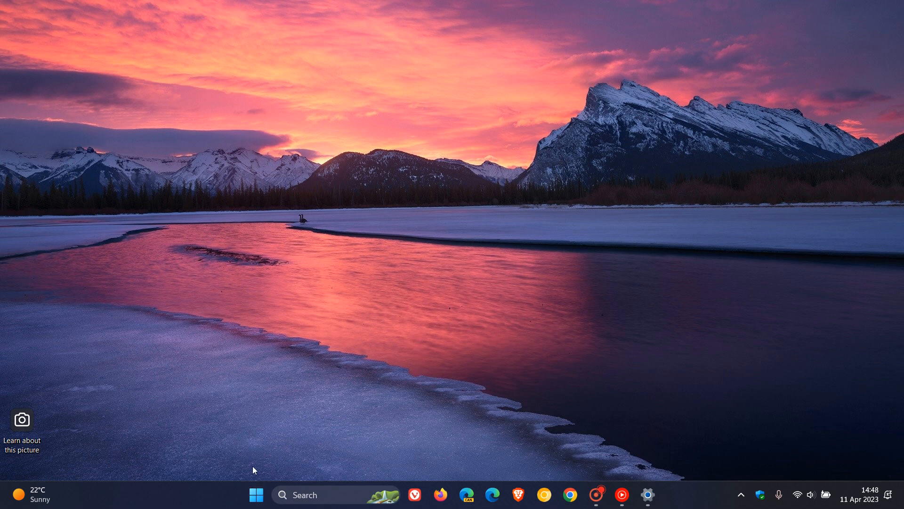
Bring up the snipping overlay with Win+Shift+S, then open the Start menu
{"action": "key", "text": "Win+Shift+S"}
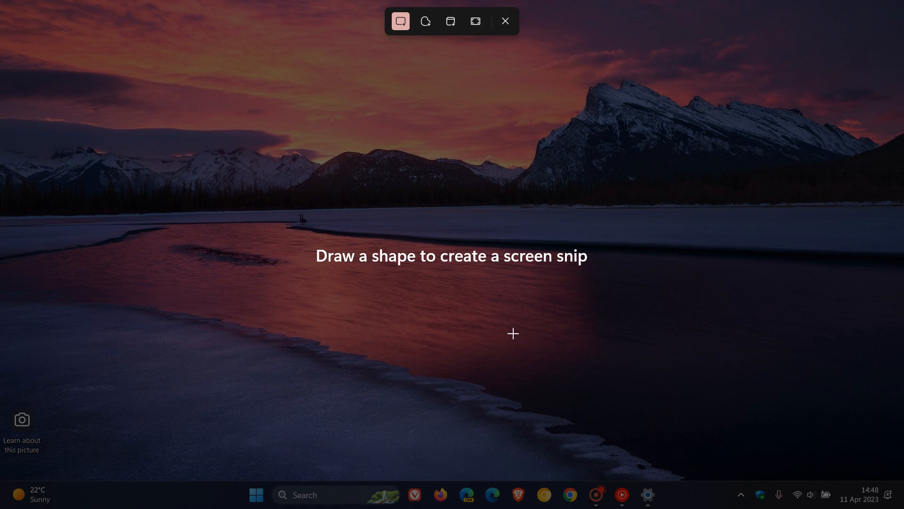
{"action": "left_click", "coordinate": [255, 494]}
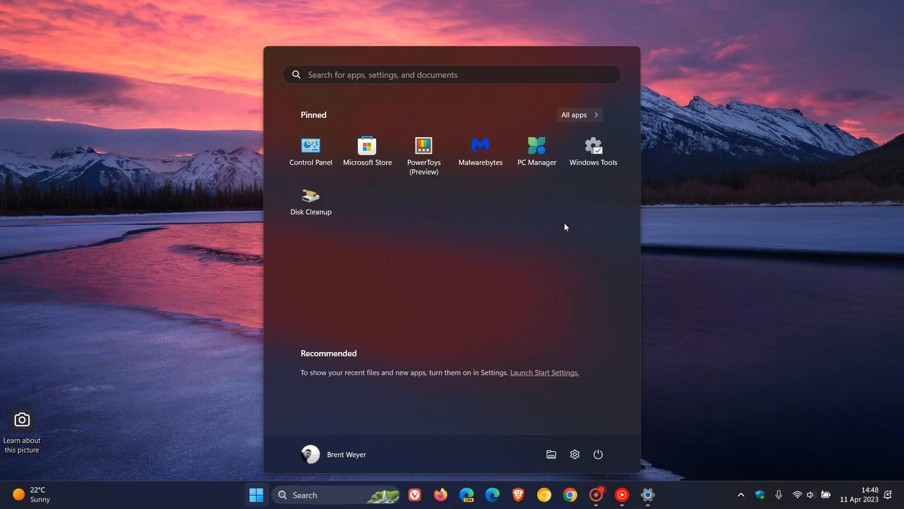
Launch Snipping Tool from the Start menu's All apps list, then close it
{"action": "left_click", "coordinate": [580, 114]}
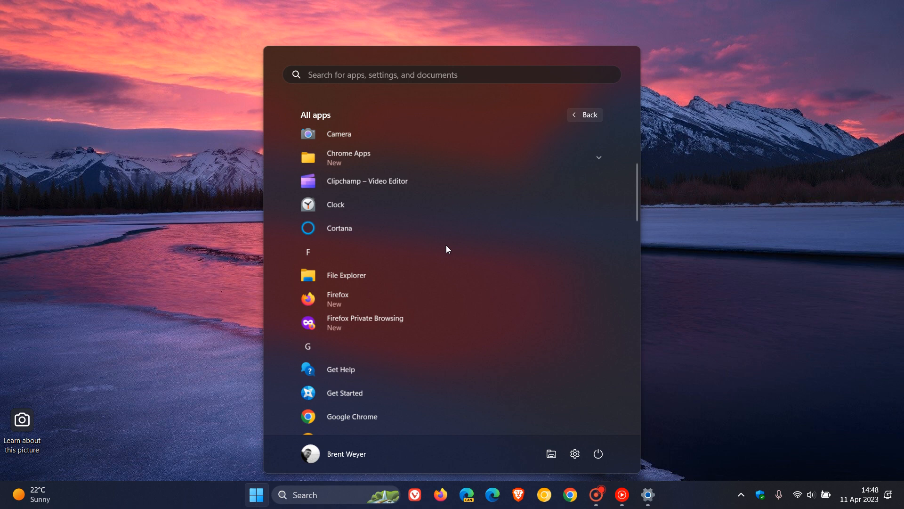
{"action": "scroll", "scroll_direction": "down", "scroll_amount": 3}
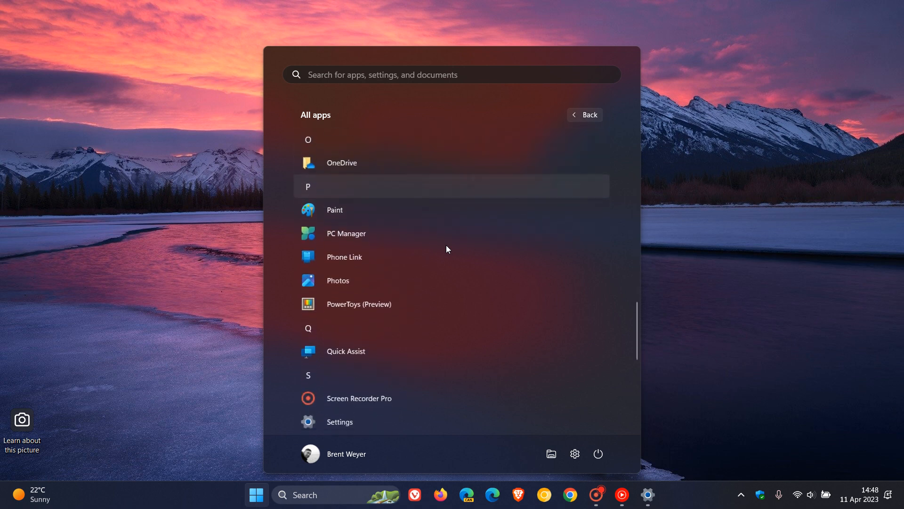
{"action": "scroll", "scroll_direction": "down", "scroll_amount": 3}
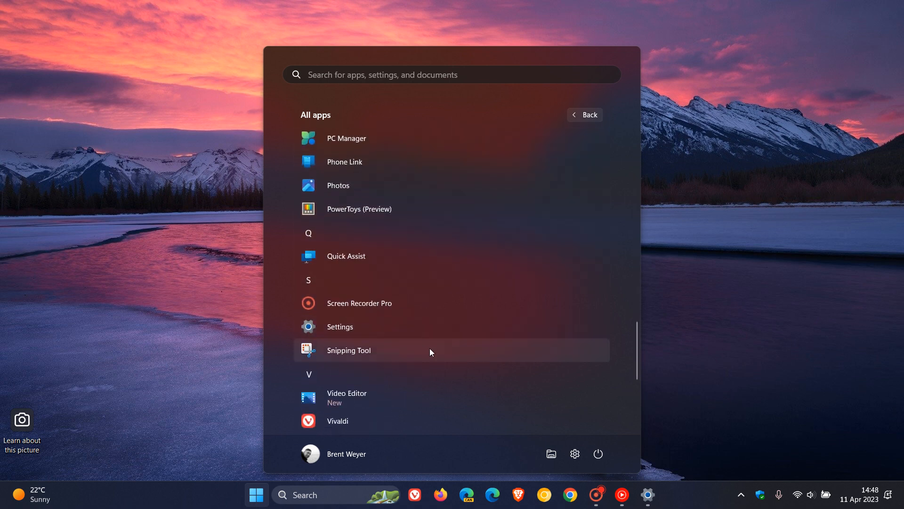
{"action": "left_click", "coordinate": [349, 349]}
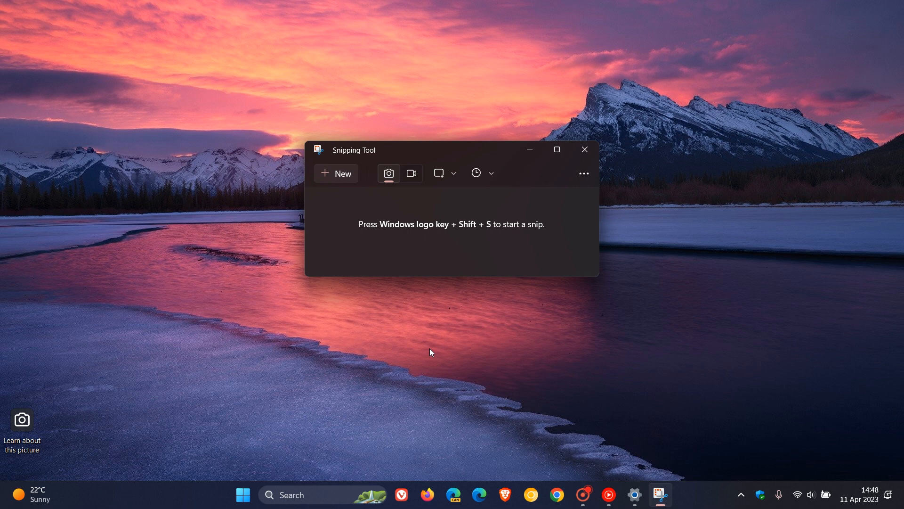
{"action": "mouse_move", "coordinate": [504, 335]}
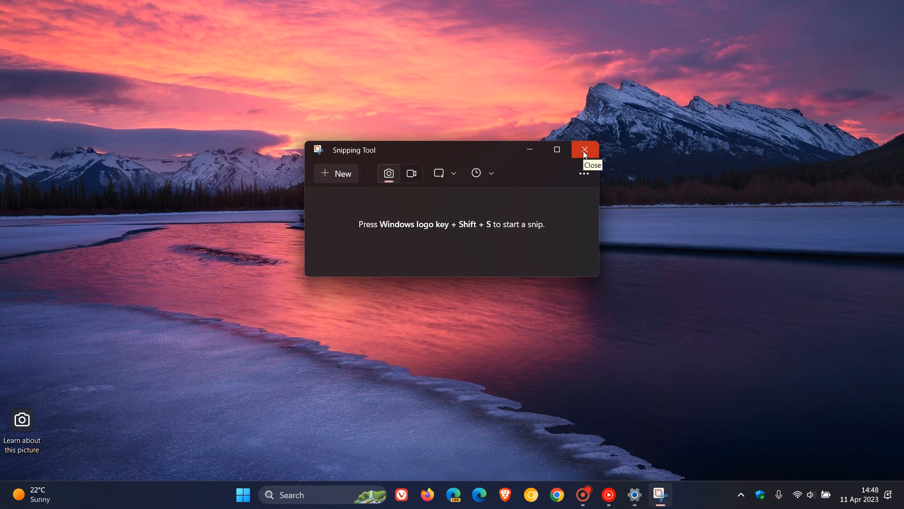
{"action": "left_click", "coordinate": [584, 148]}
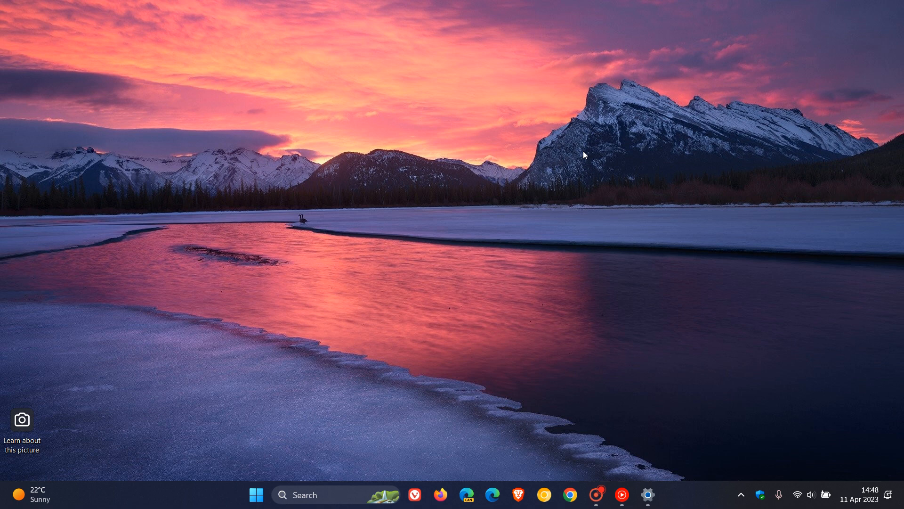
{"action": "left_click", "coordinate": [648, 494]}
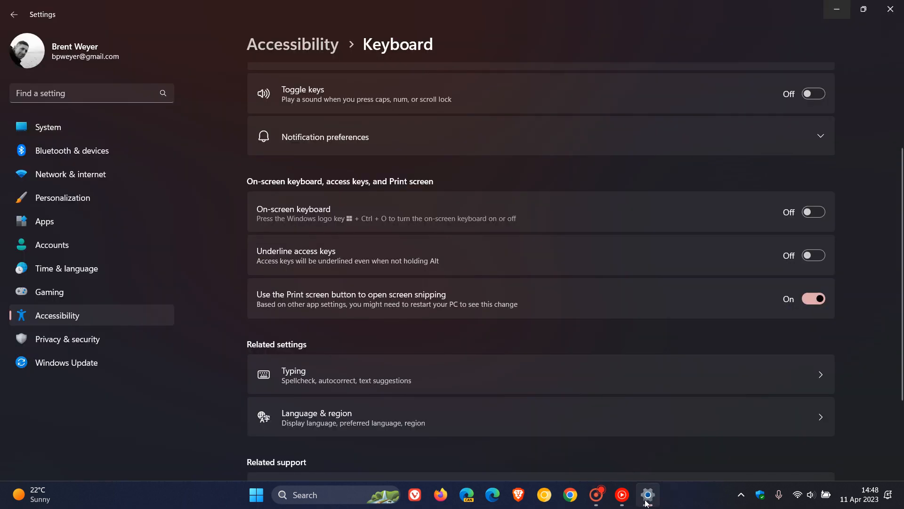
{"action": "mouse_move", "coordinate": [343, 307]}
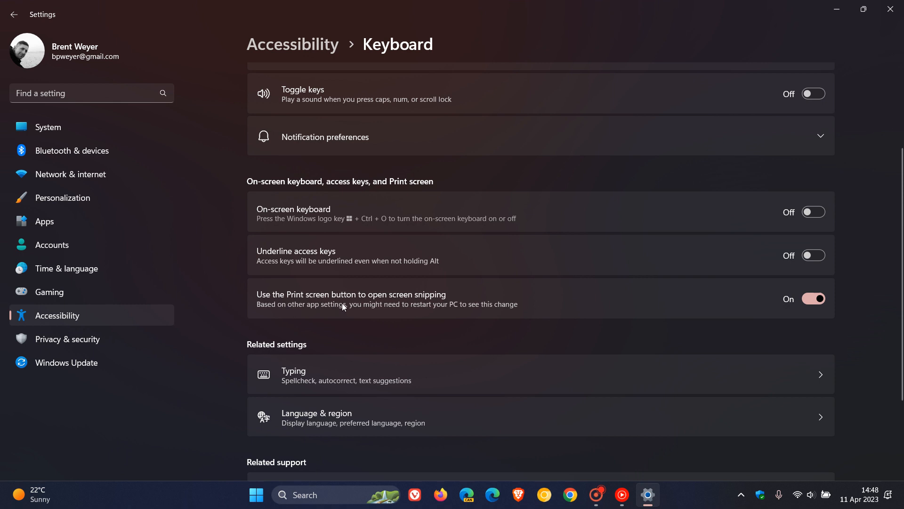
{"action": "mouse_move", "coordinate": [391, 301]}
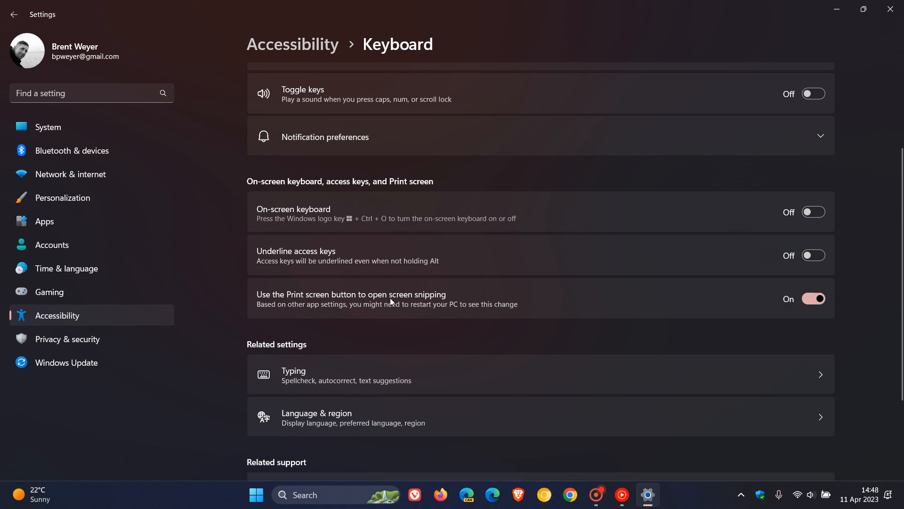
{"action": "mouse_move", "coordinate": [452, 300]}
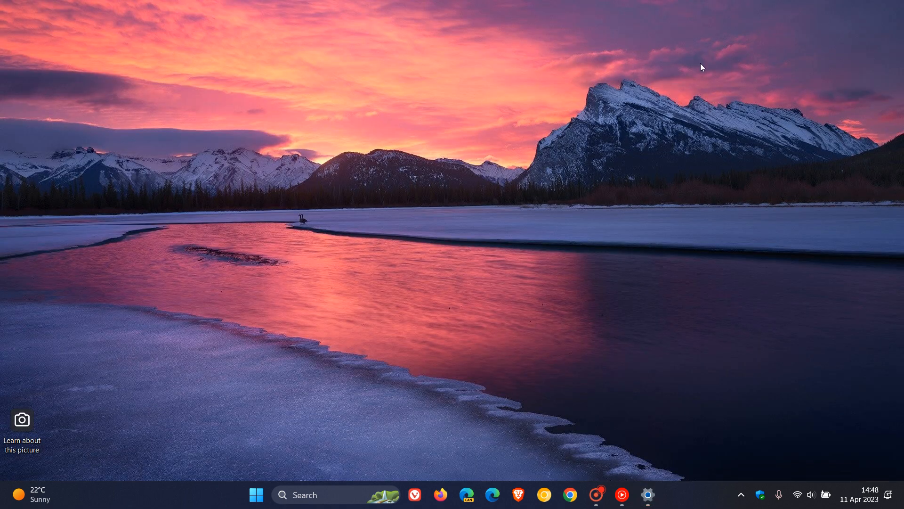
{"action": "mouse_move", "coordinate": [513, 216]}
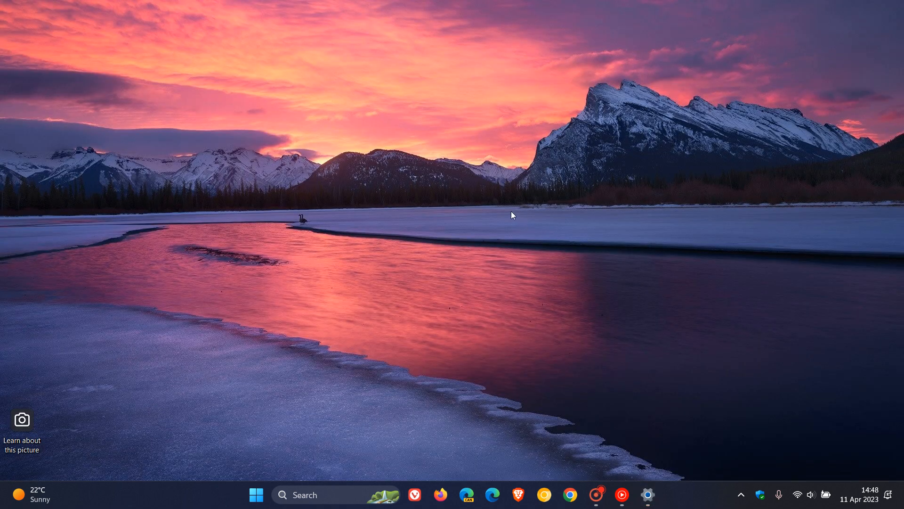